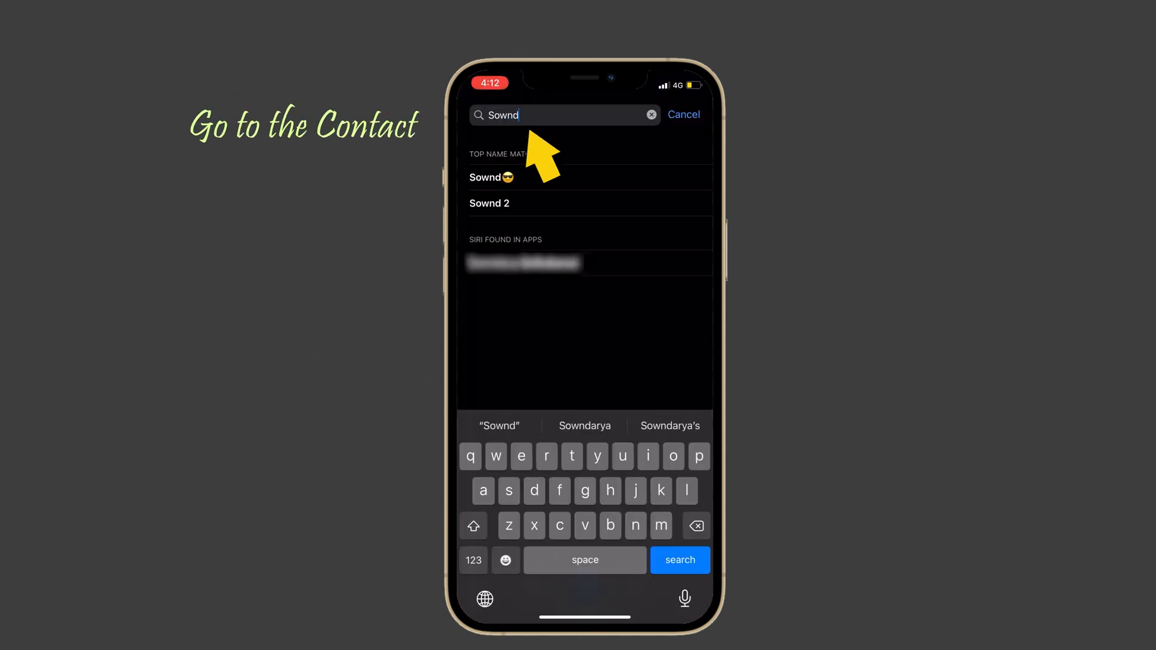
# - Open the contact from the search results and delete it from Contacts
pyautogui.click(491, 178)
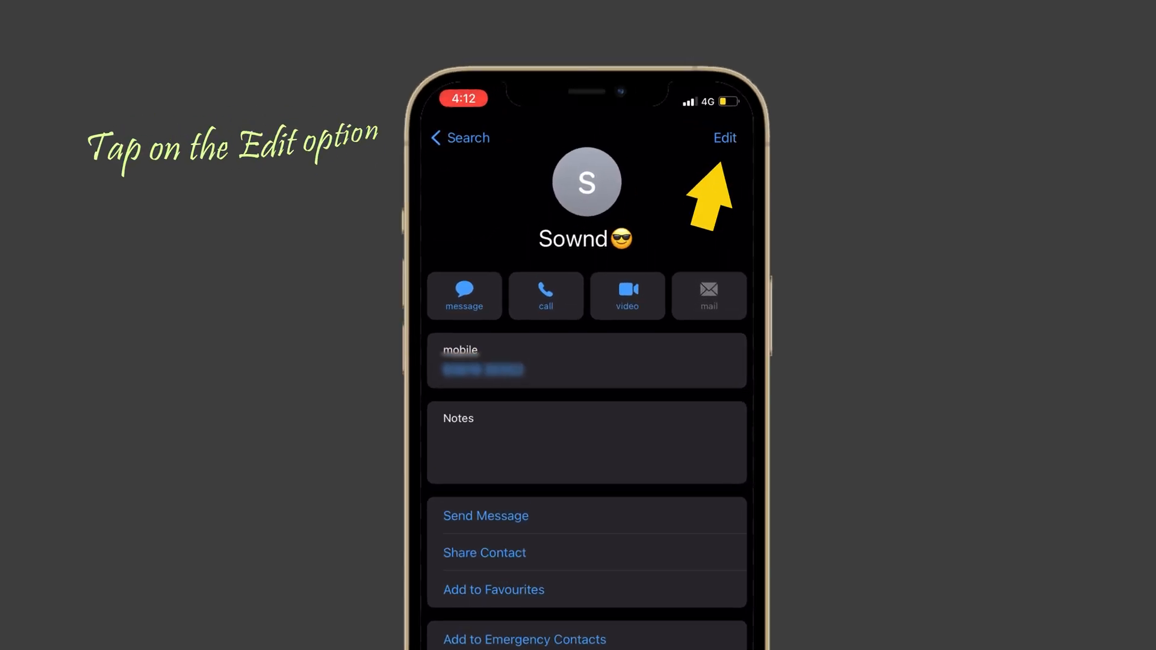
pyautogui.click(725, 138)
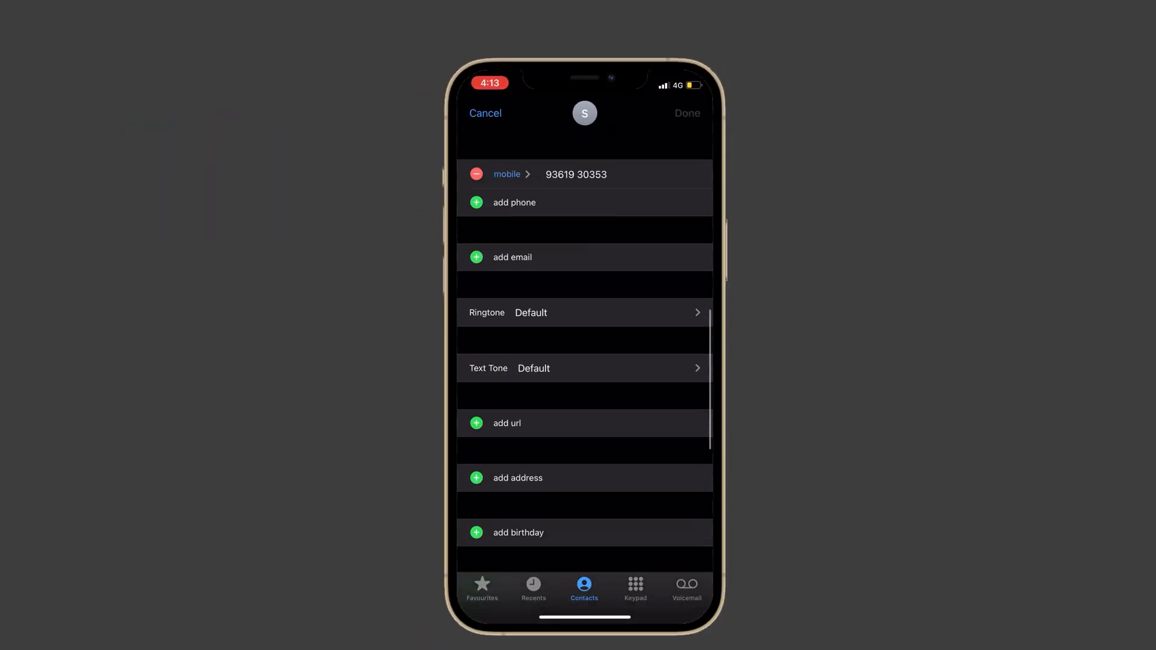
pyautogui.scroll(-3)
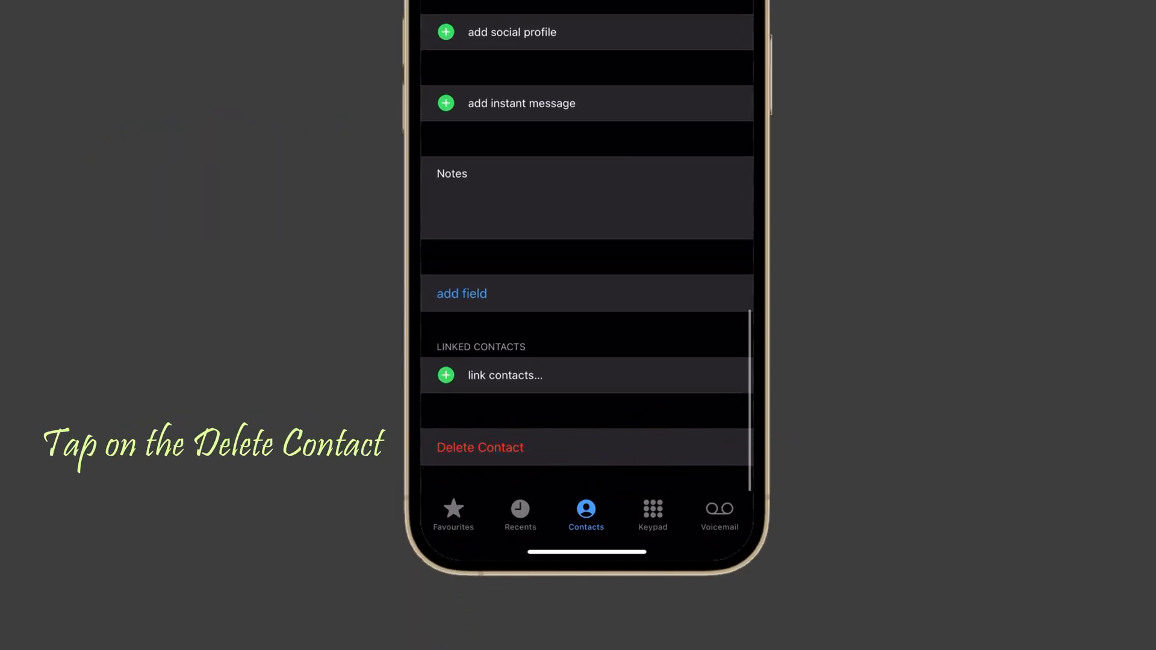
pyautogui.click(480, 447)
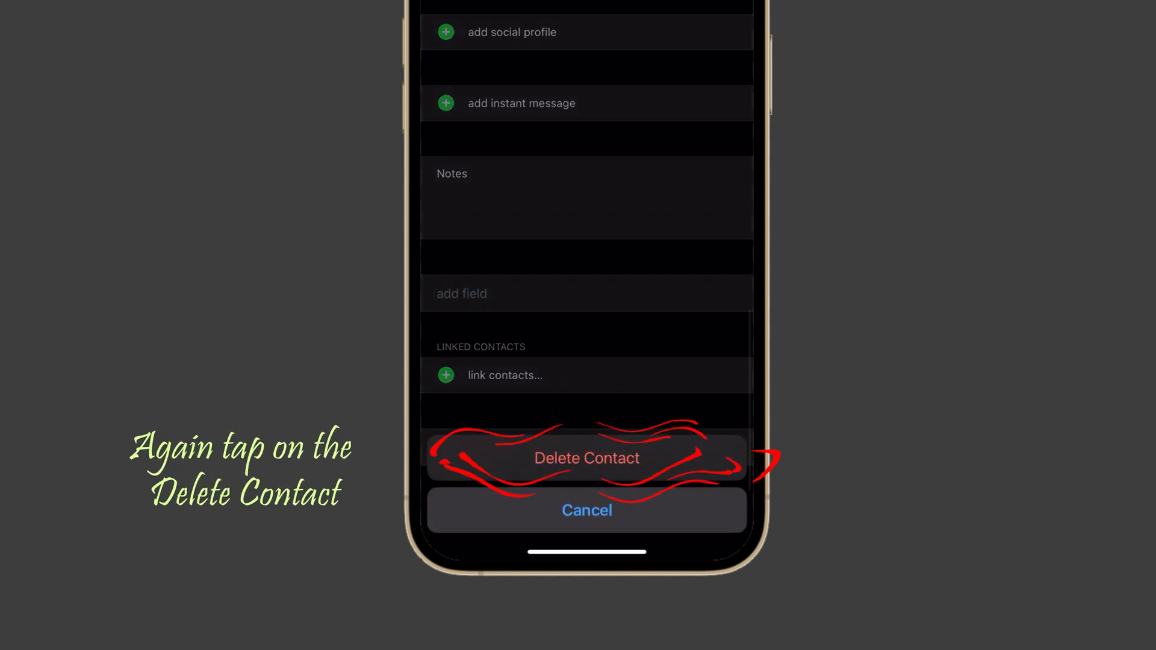
pyautogui.click(587, 457)
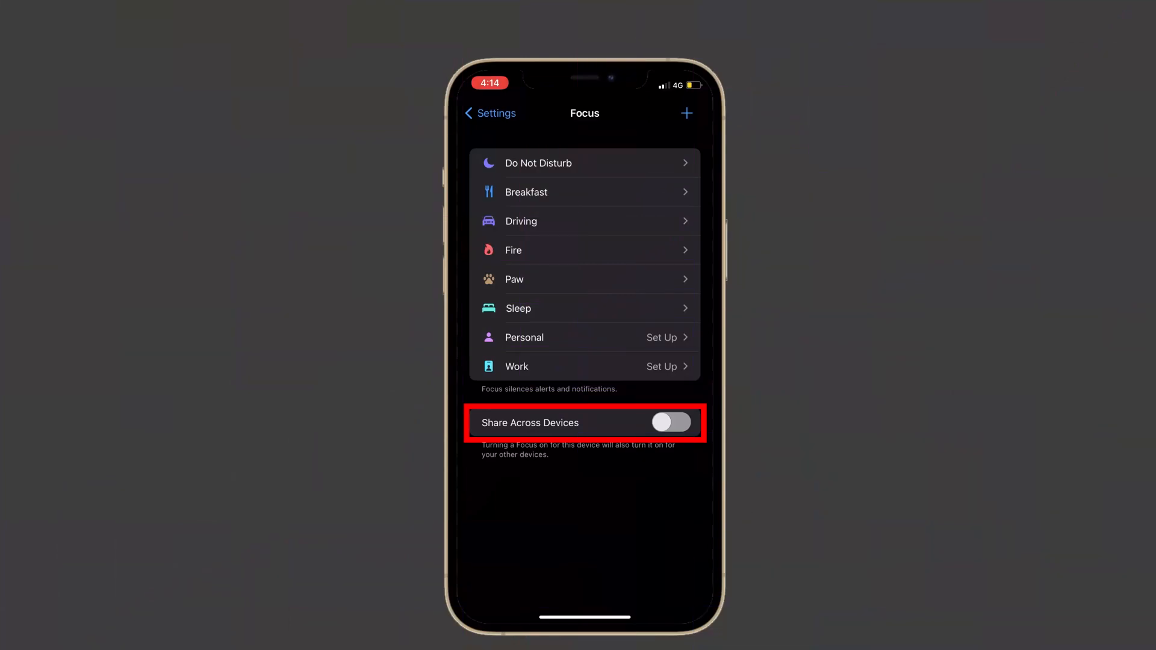
# - Turn on Share Across Devices in Focus settings and return home
pyautogui.click(671, 423)
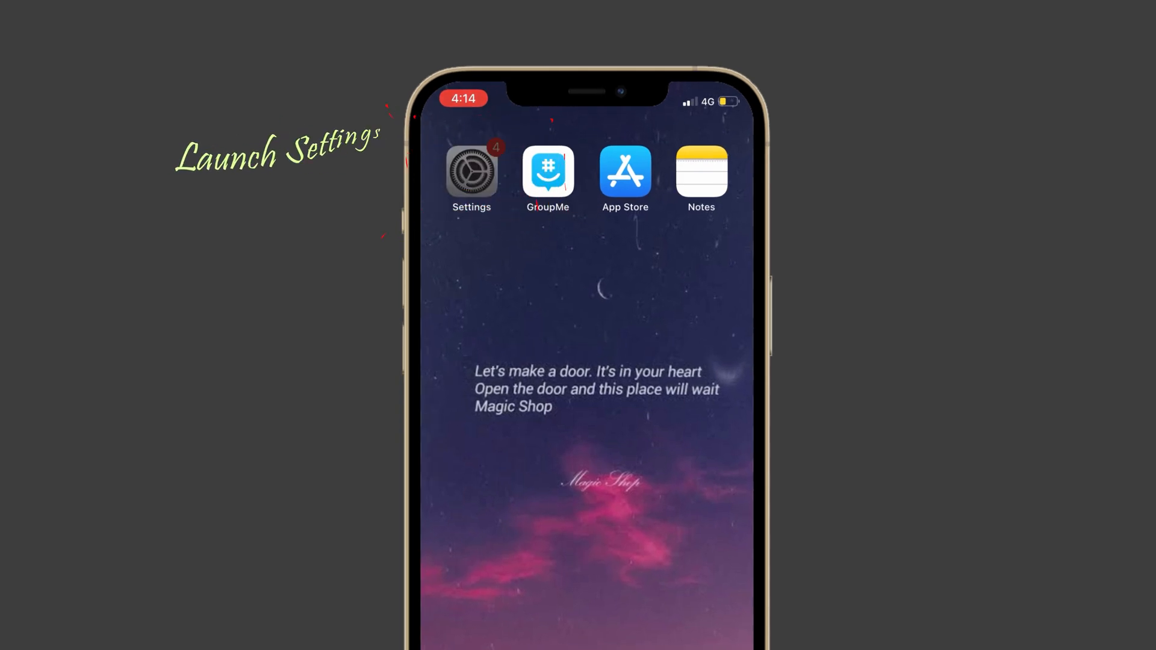
pyautogui.click(472, 174)
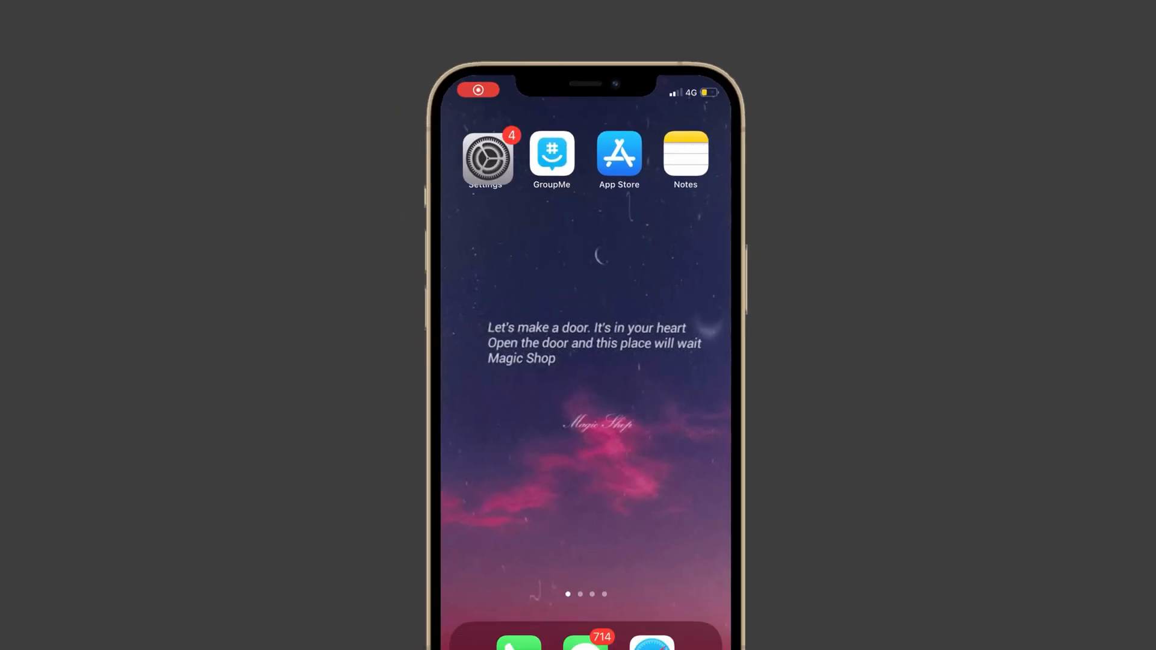
# - Turn on the Focus toggle under Messages' Allow Messages to Access settings
pyautogui.click(487, 158)
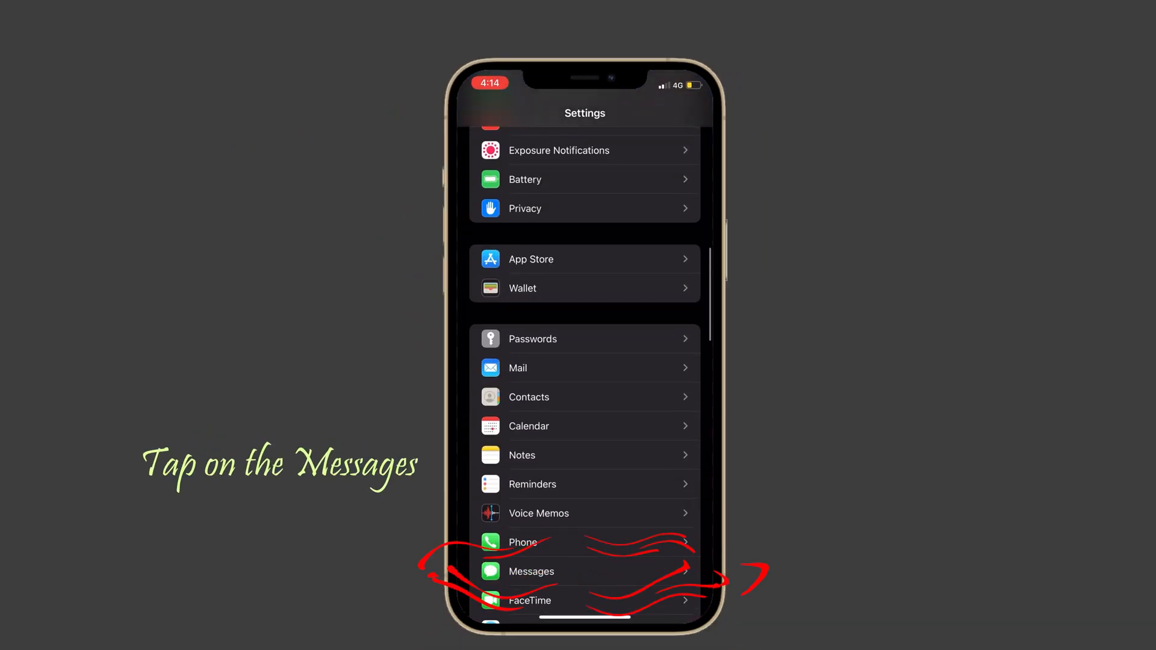
pyautogui.click(531, 571)
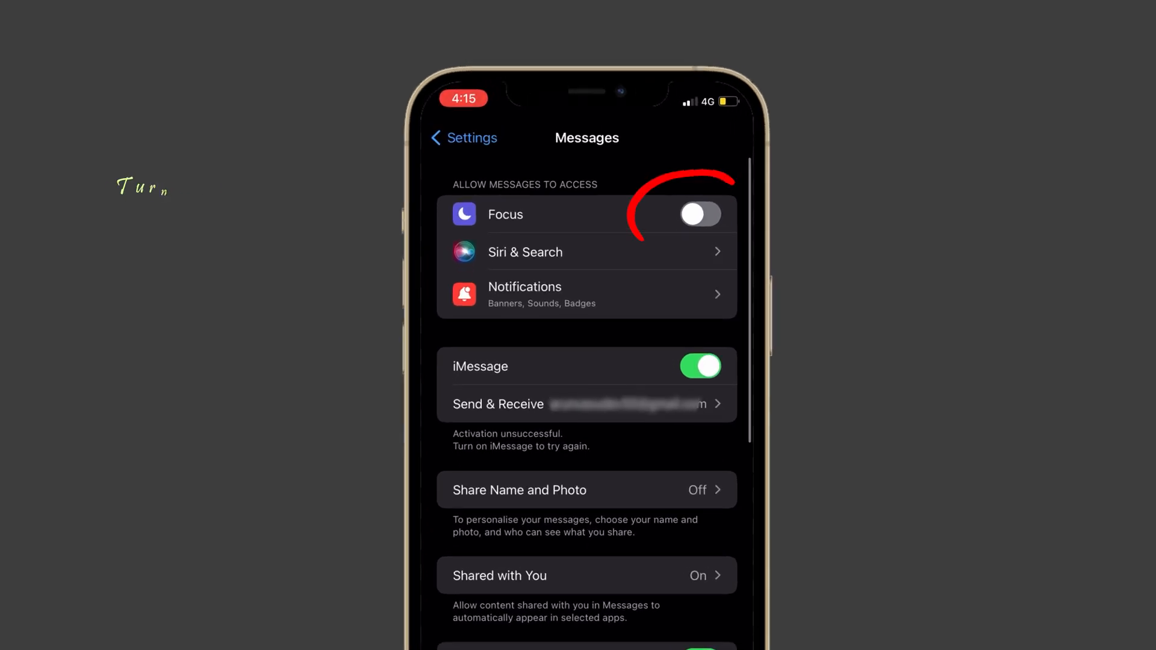
pyautogui.click(700, 214)
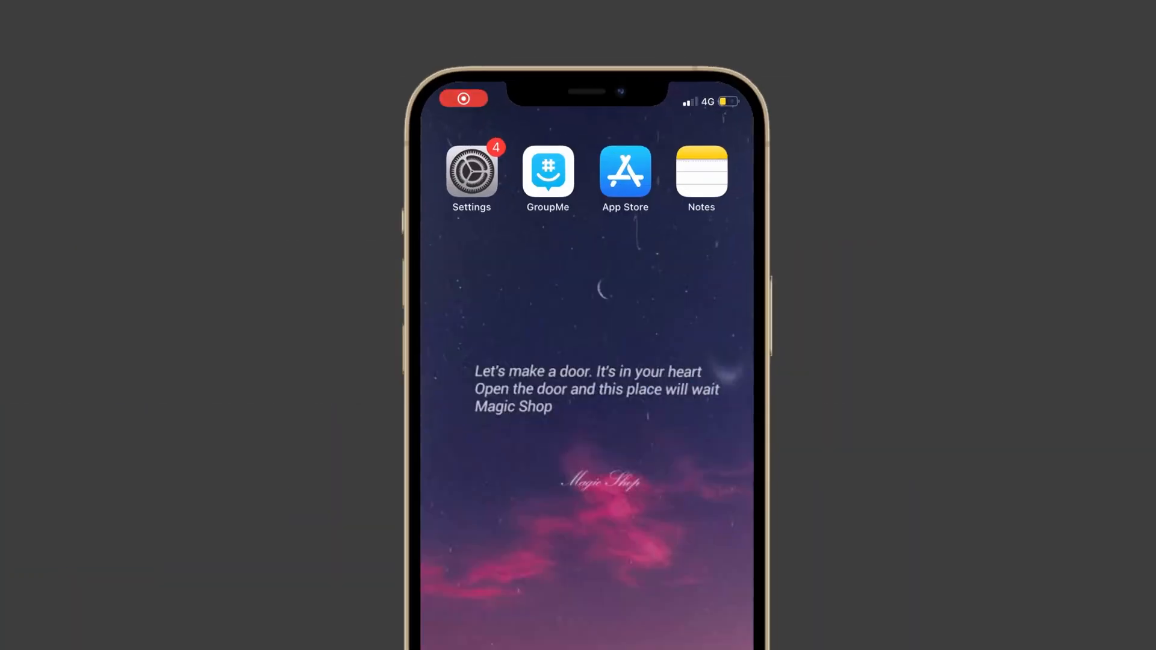
# - Open Safari to reach the Apple Support website
pyautogui.click(471, 174)
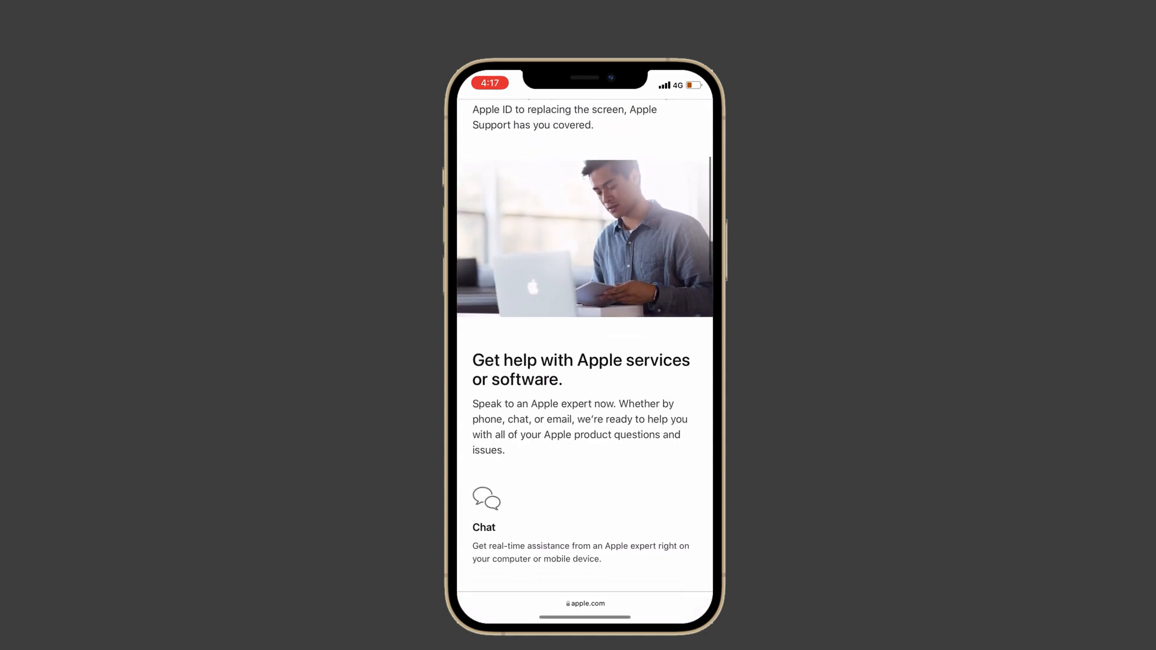
# - Scroll to the CarPlay video's comments and type 'try reboot your iPh'
pyautogui.scroll(-3)
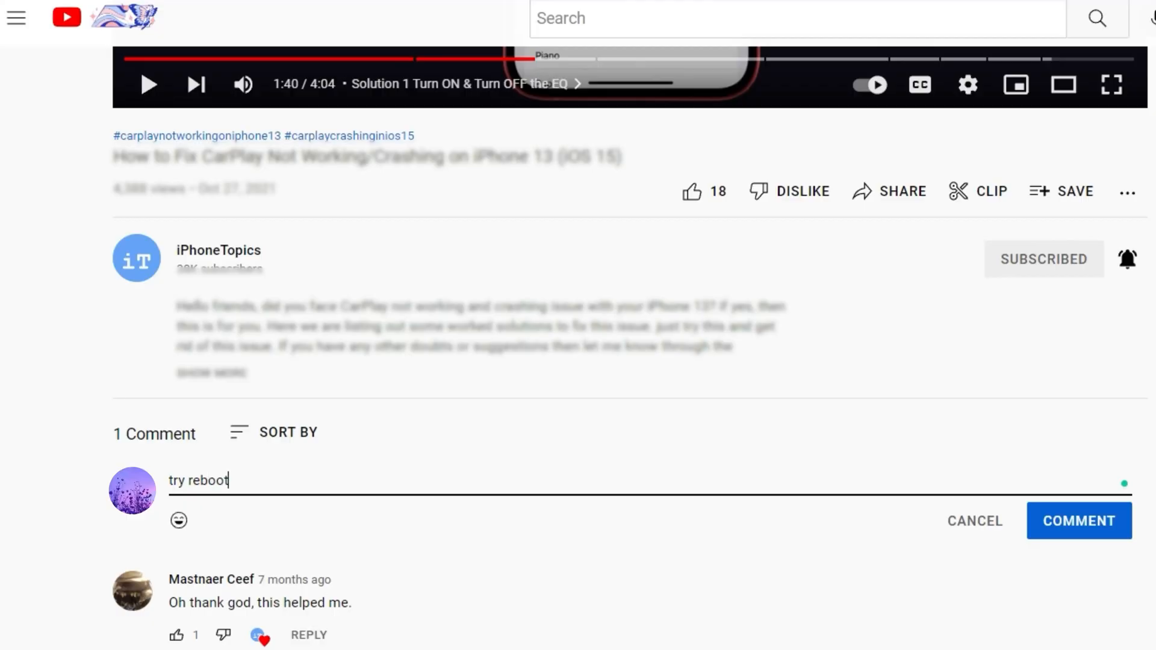
pyautogui.write('your iPh')
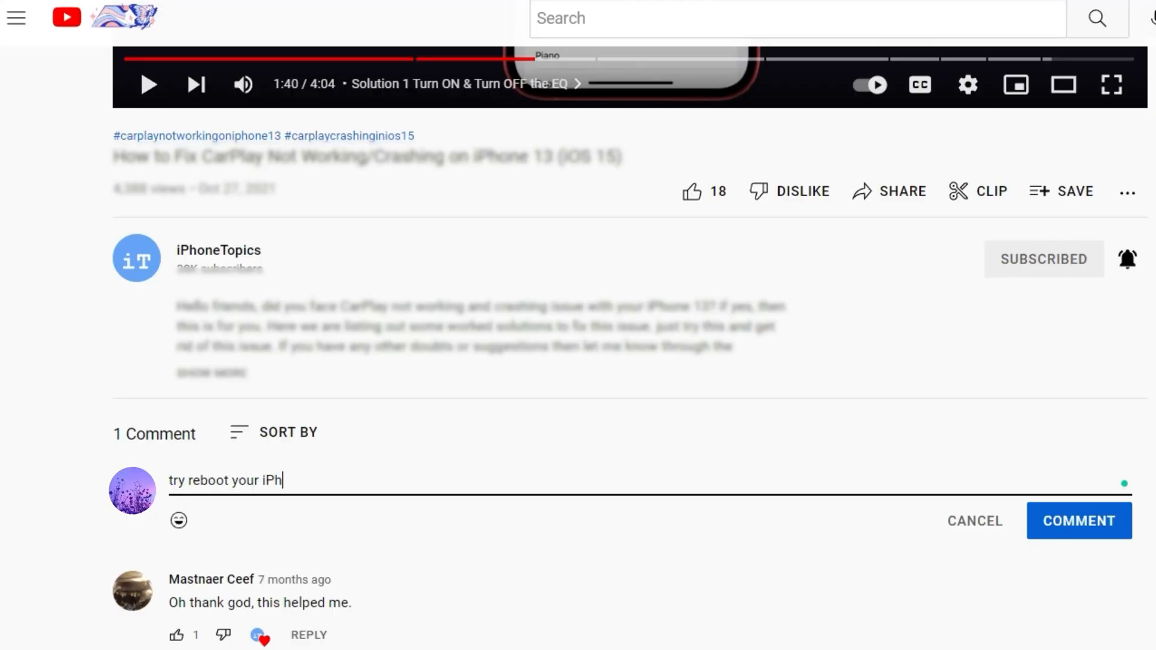